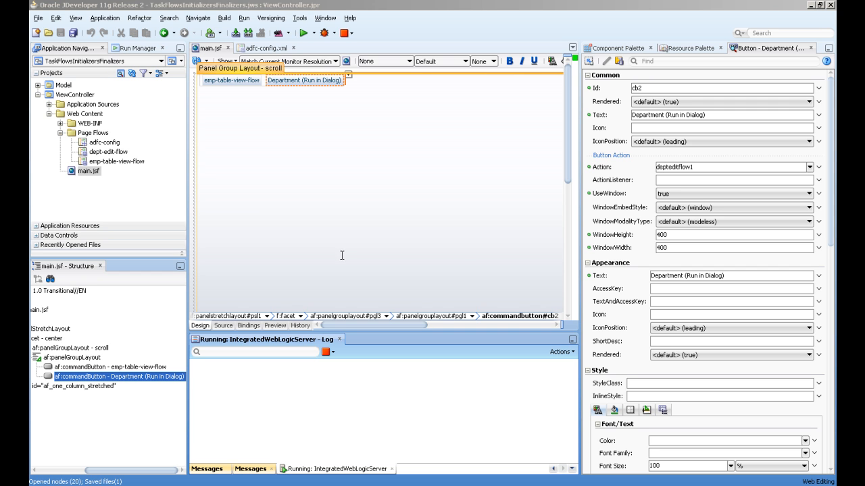
Step: Select dept-edit-flow in the Application Navigator to review its inline-popup dialog call
click(108, 151)
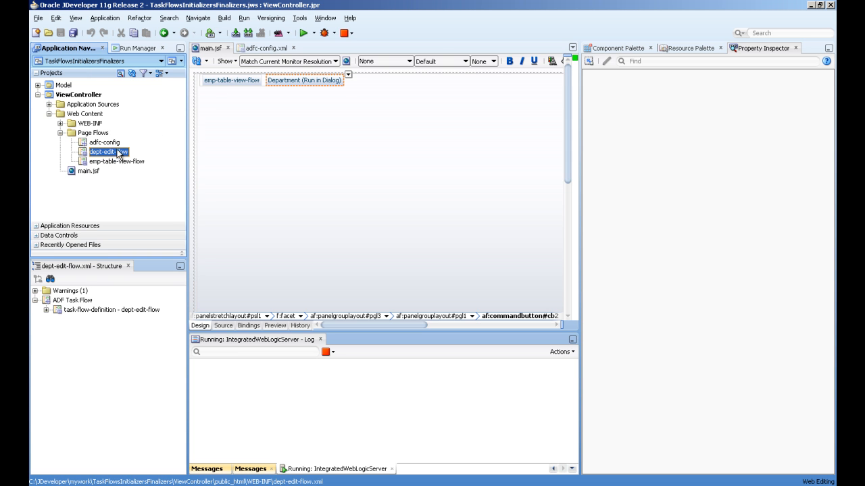
mouse_move(84, 165)
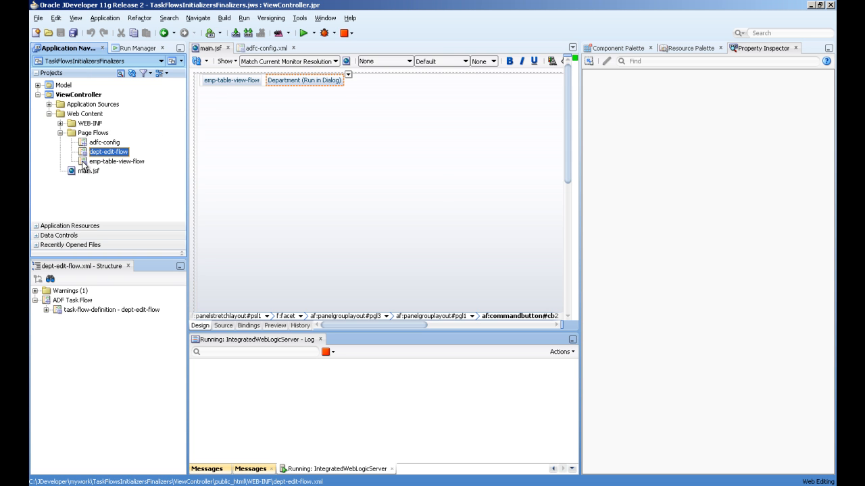
mouse_move(108, 151)
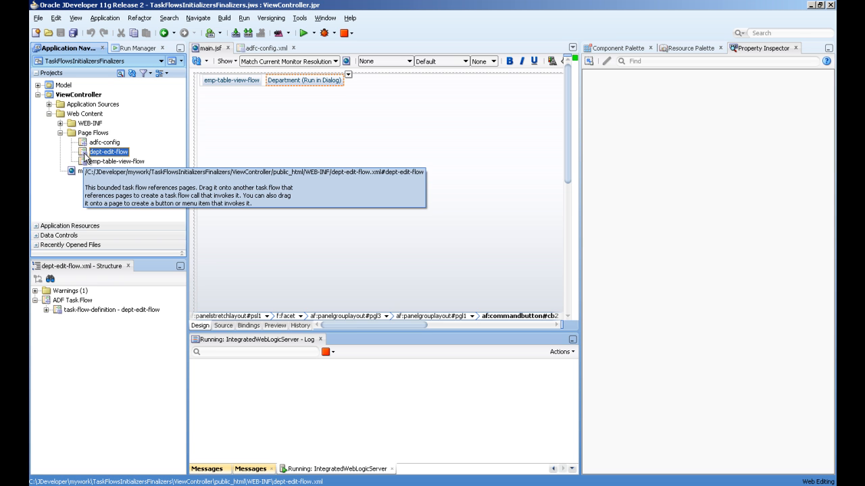
mouse_move(262, 54)
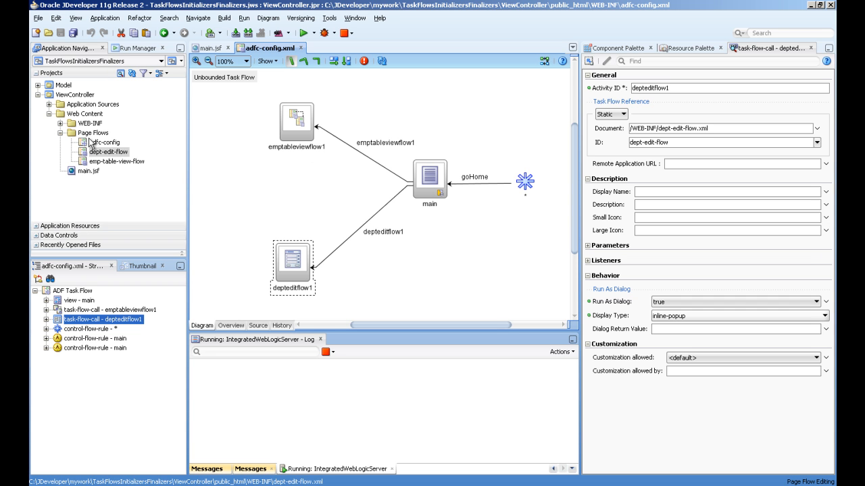
mouse_move(108, 151)
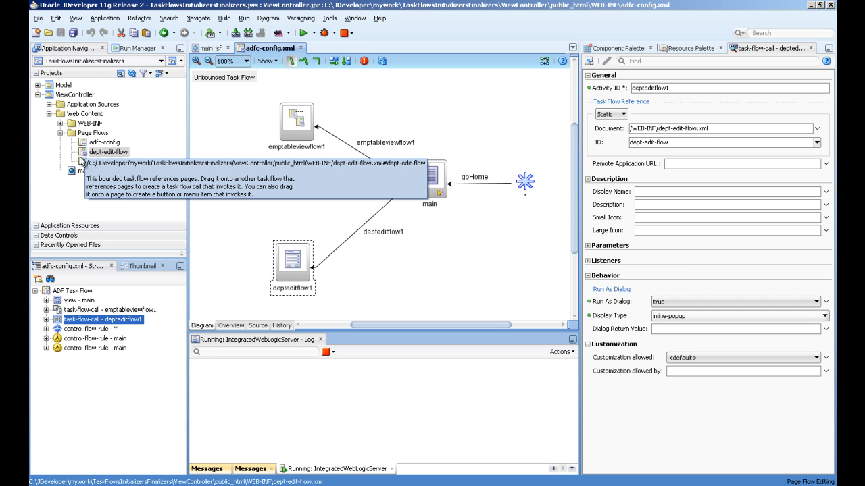
Step: Bring up the dept-edit-flow diagram with deptList, deptEdit and the save/cancel returns
double_click(108, 151)
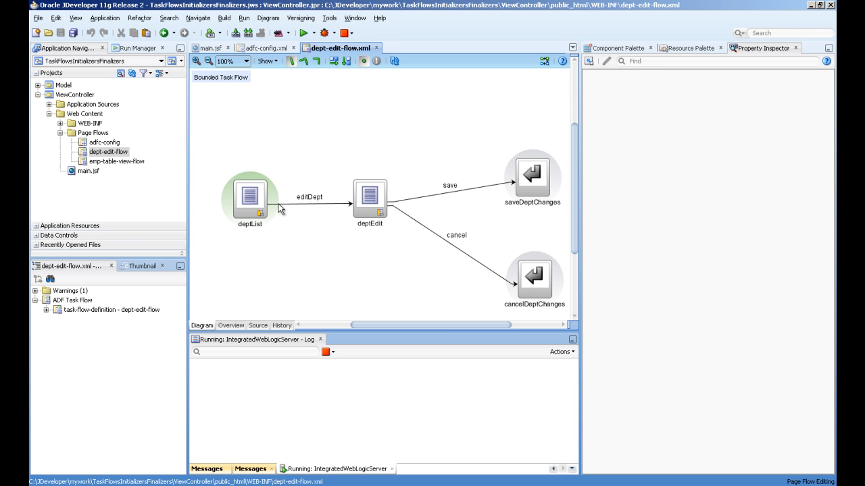
mouse_move(260, 177)
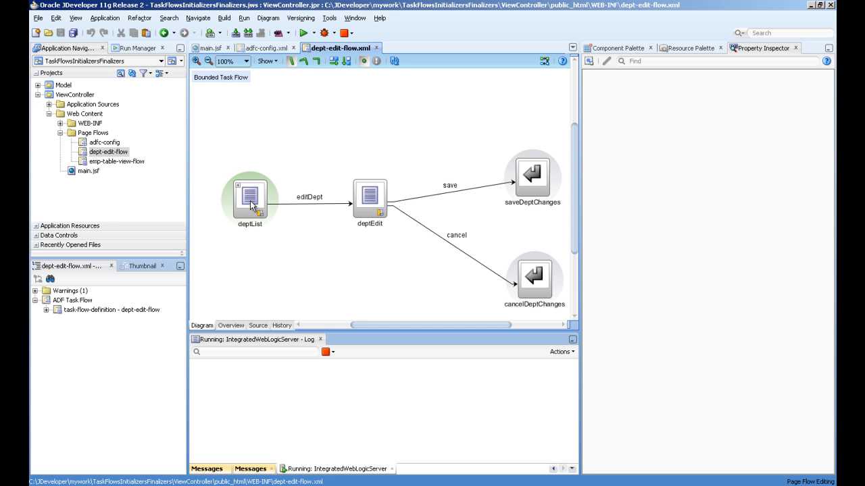
mouse_move(373, 201)
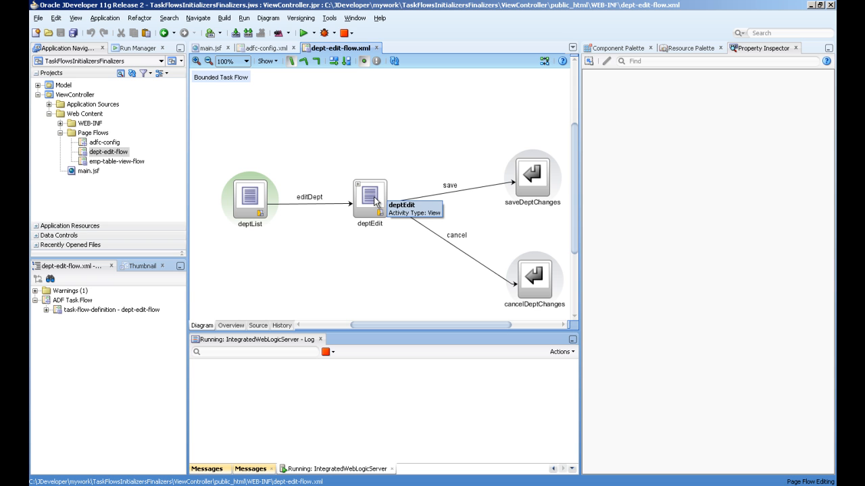
mouse_move(522, 183)
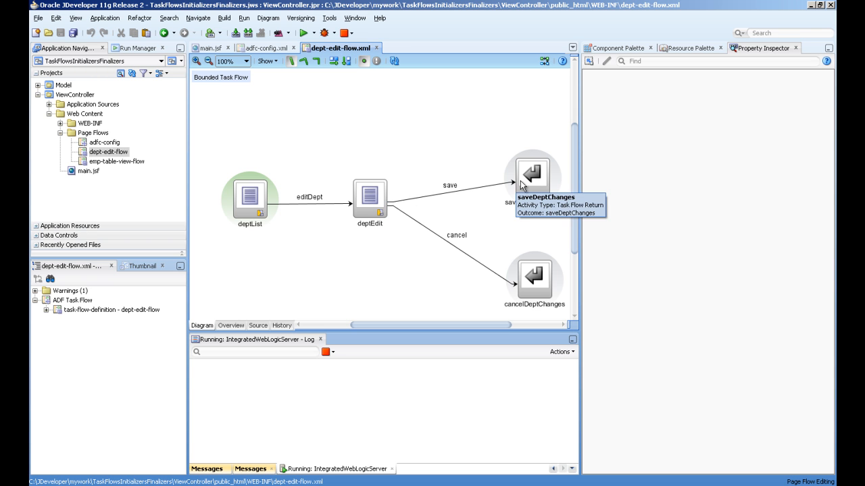
mouse_move(138, 197)
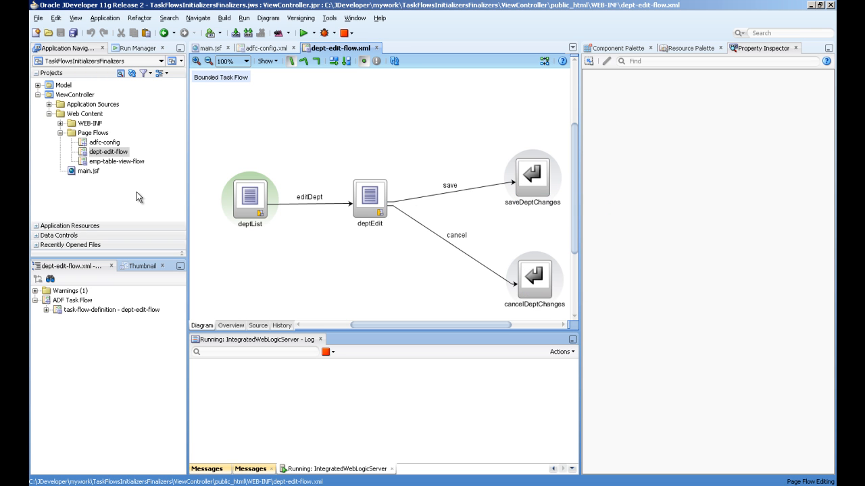
mouse_move(273, 171)
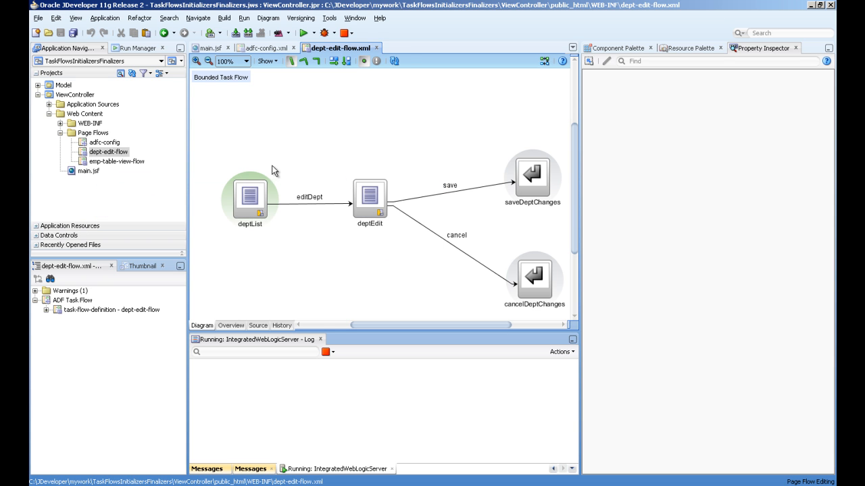
mouse_move(308, 175)
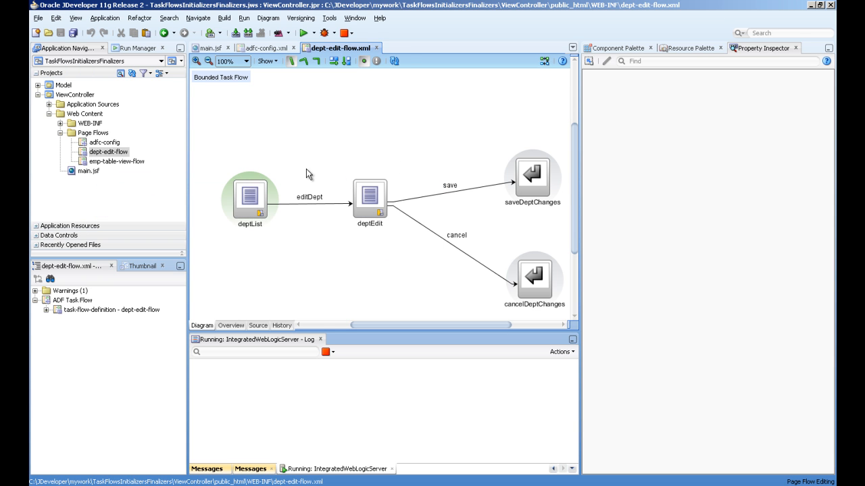
Step: Check that saveChanges commits and cancelChanges rolls back in emp-table-view-flow, then return to adfc-config
double_click(116, 161)
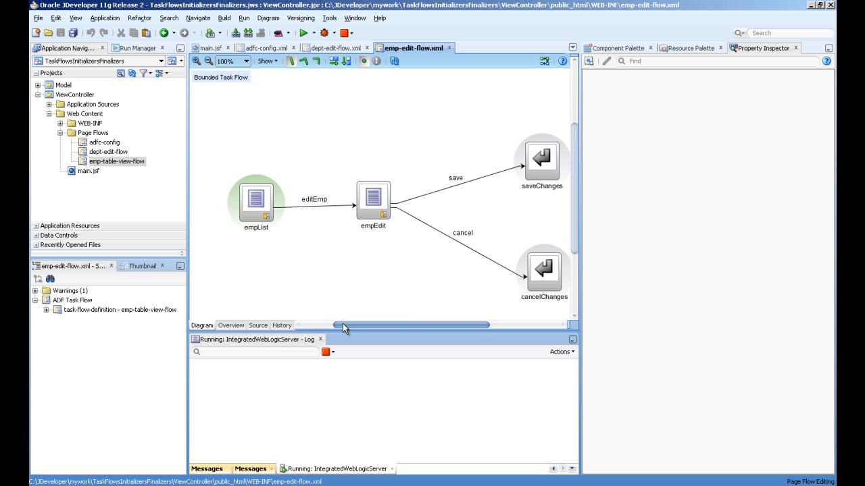
scroll(left, 3)
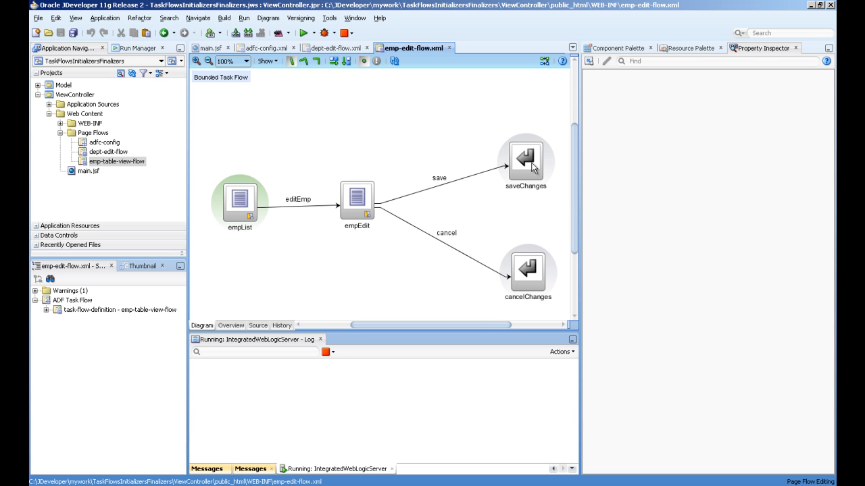
mouse_move(521, 169)
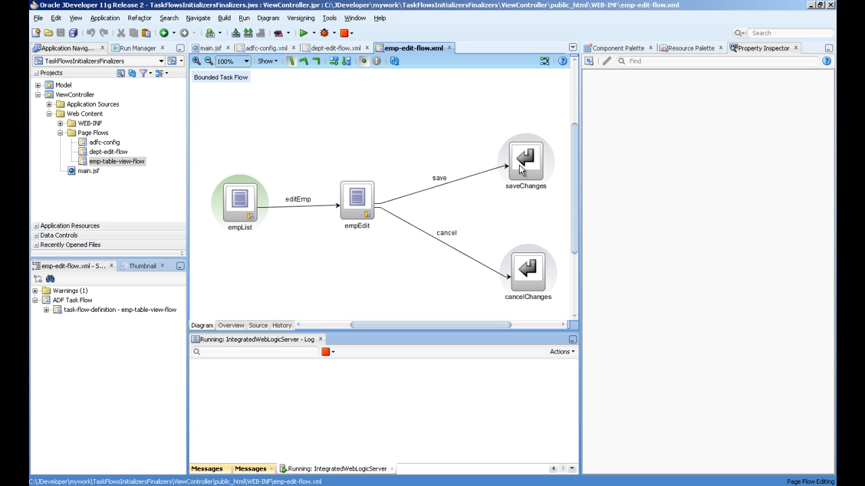
click(525, 163)
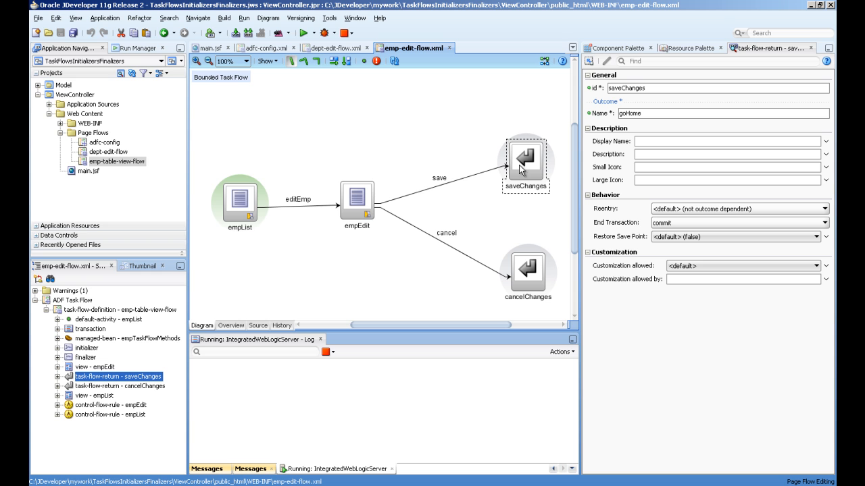
mouse_move(662, 111)
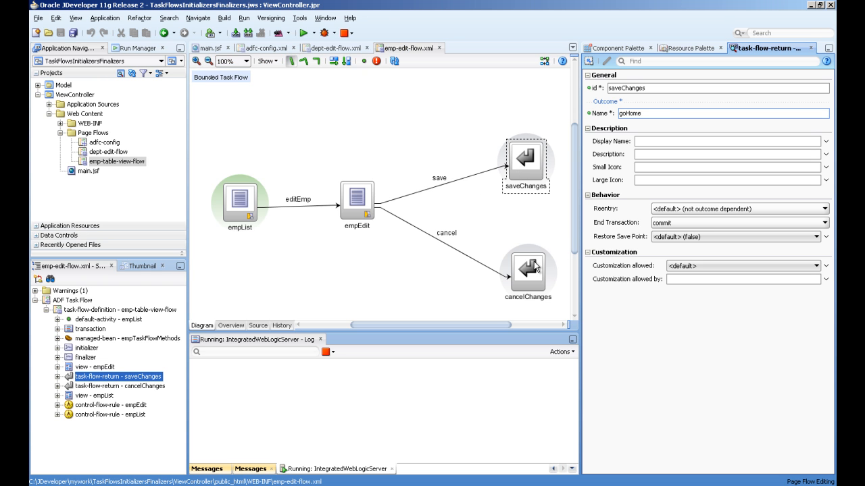
click(527, 270)
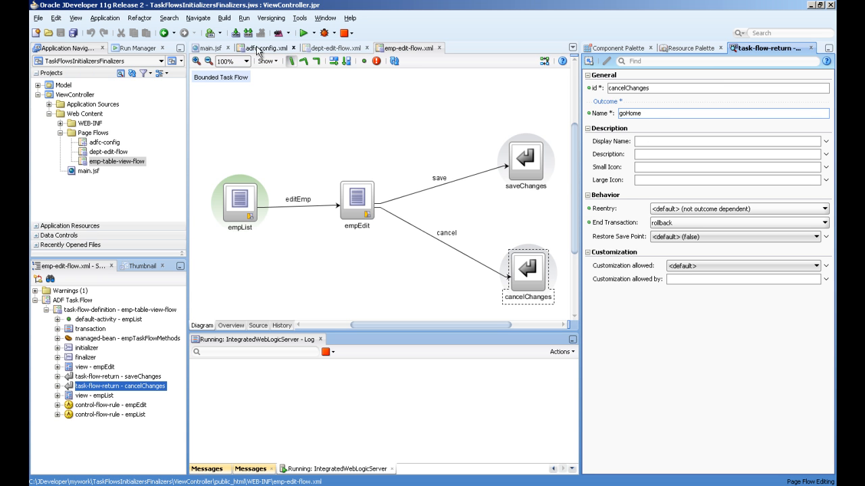
click(264, 48)
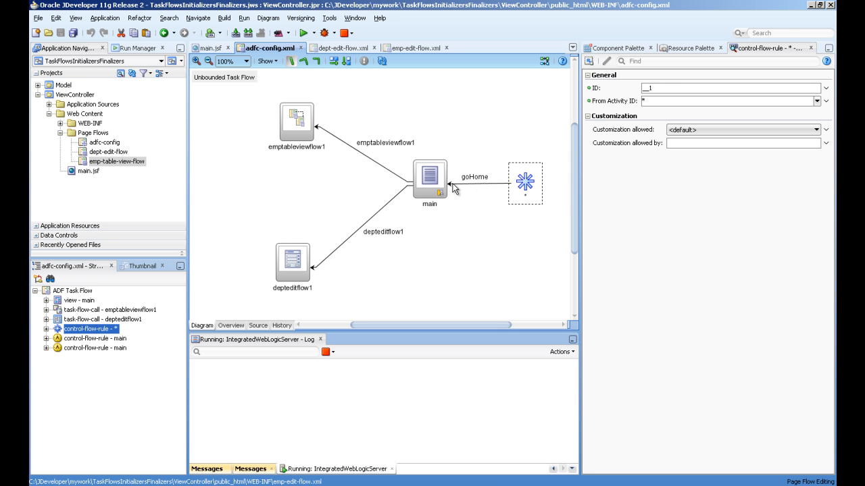
Step: Confirm the main view and emptableviewflow1 calling emp-table-view-flow, then show the emp-edit-flow diagram
click(430, 177)
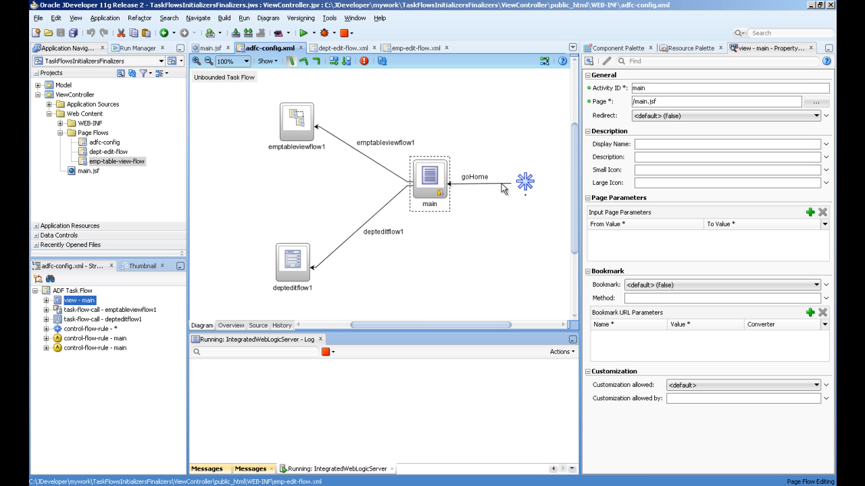
mouse_move(472, 192)
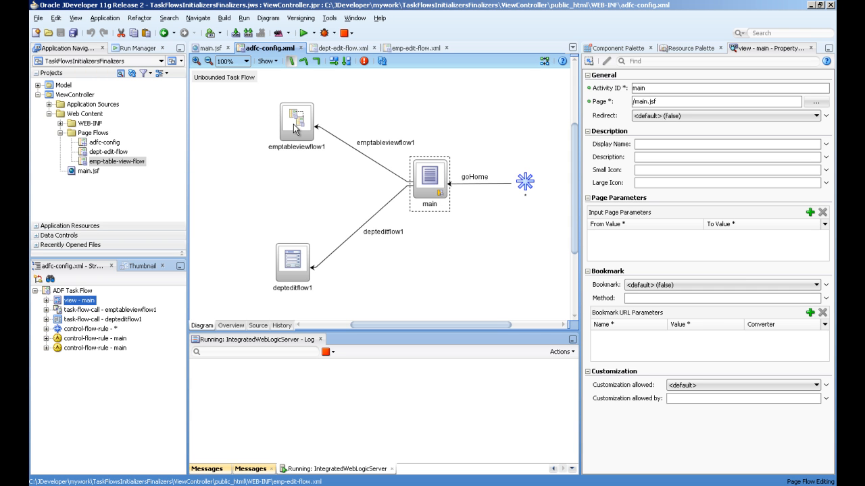
click(298, 120)
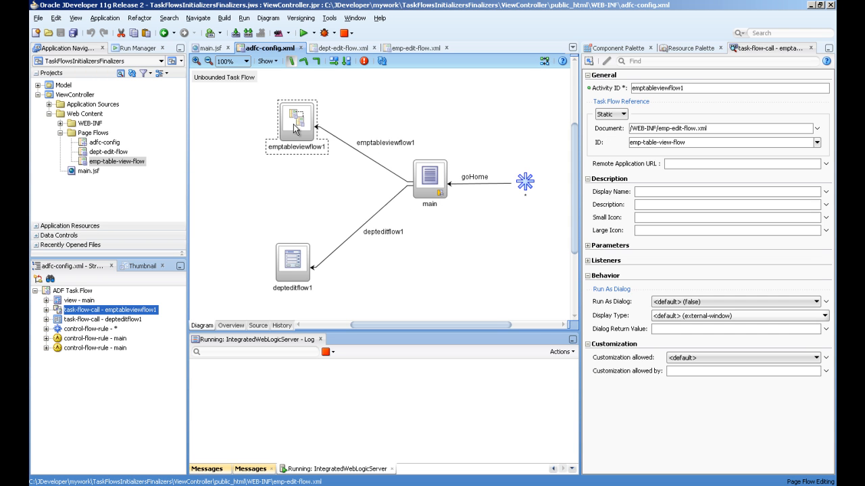
mouse_move(319, 89)
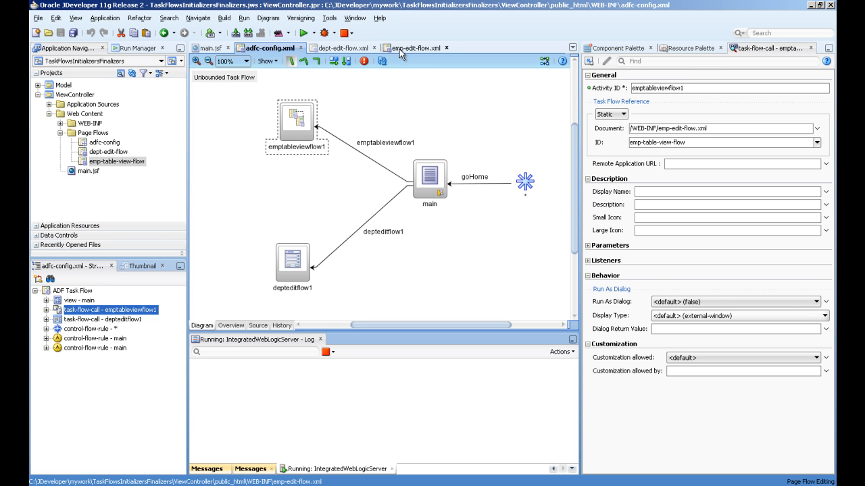
click(412, 49)
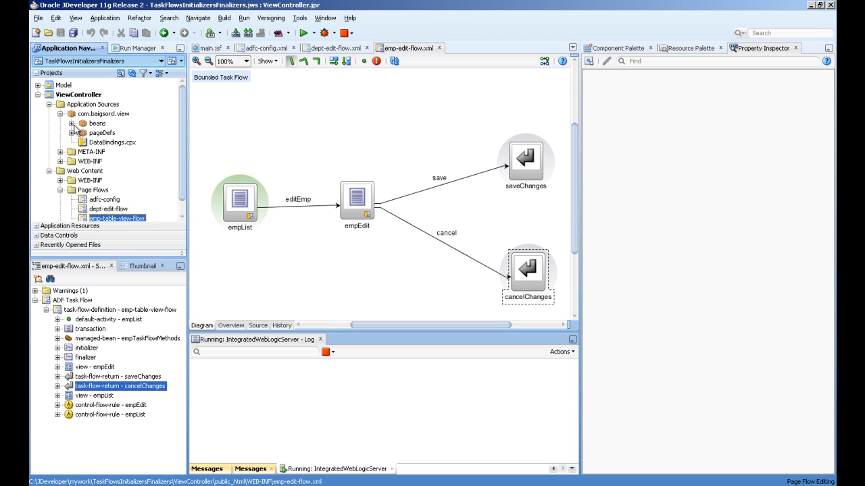
Step: Review doInitializeEmpTaskFlow and doCleanupEmpTaskFlow in EmpTaskFlowMethods.java, then return to emp-edit-flow
click(73, 123)
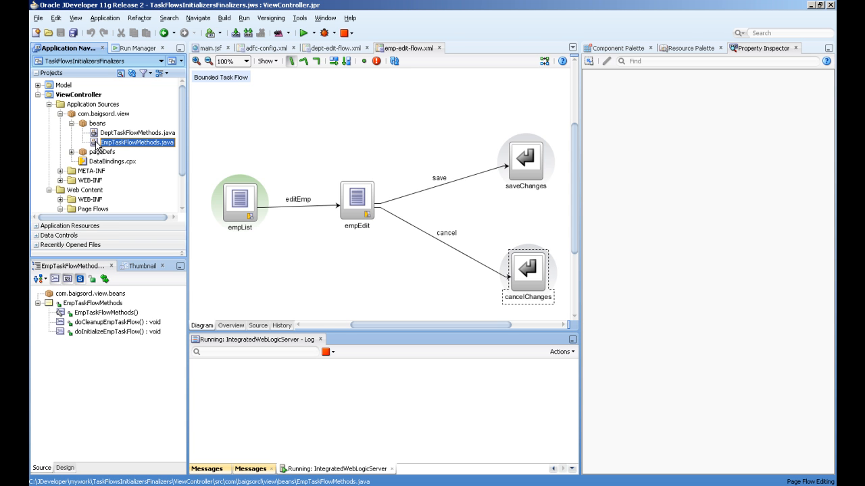
double_click(138, 142)
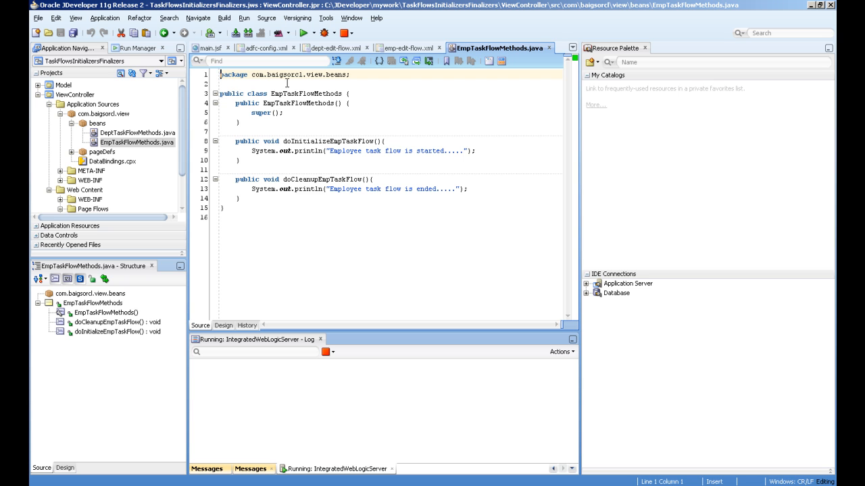
mouse_move(297, 130)
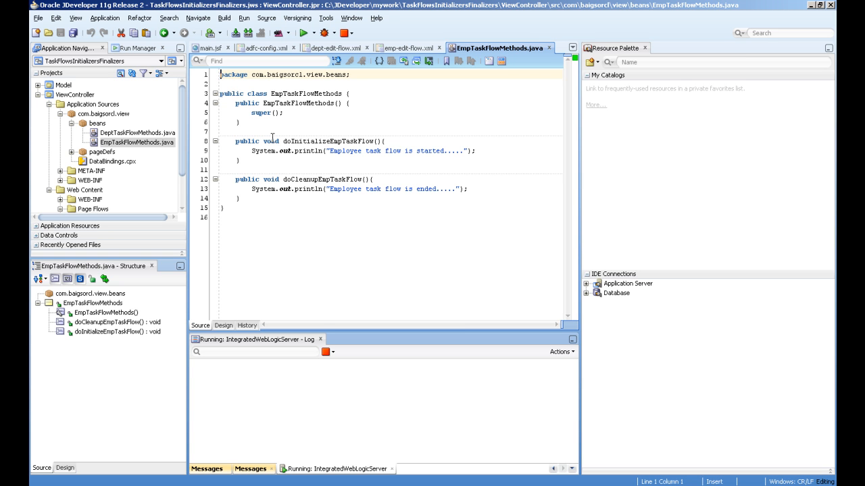
click(405, 48)
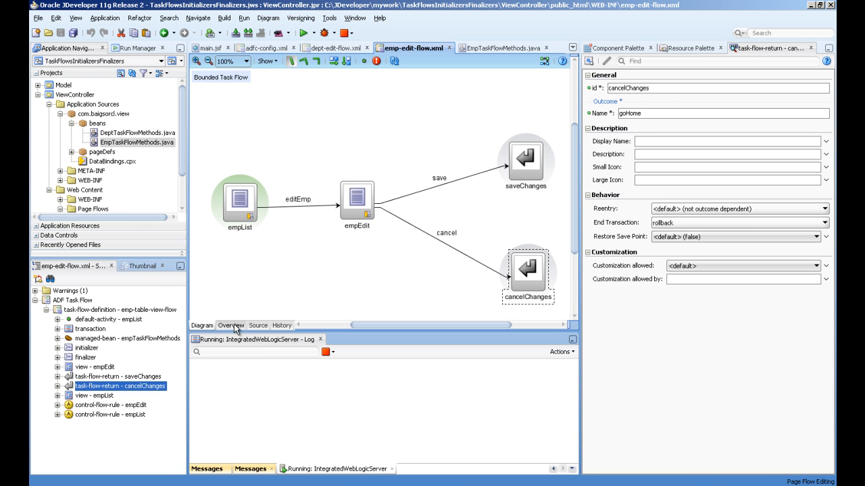
Step: Check emp-edit-flow's managed bean and its doInitializeEmpTaskFlow/doCleanupEmpTaskFlow initializer and finalizer bindings
click(229, 324)
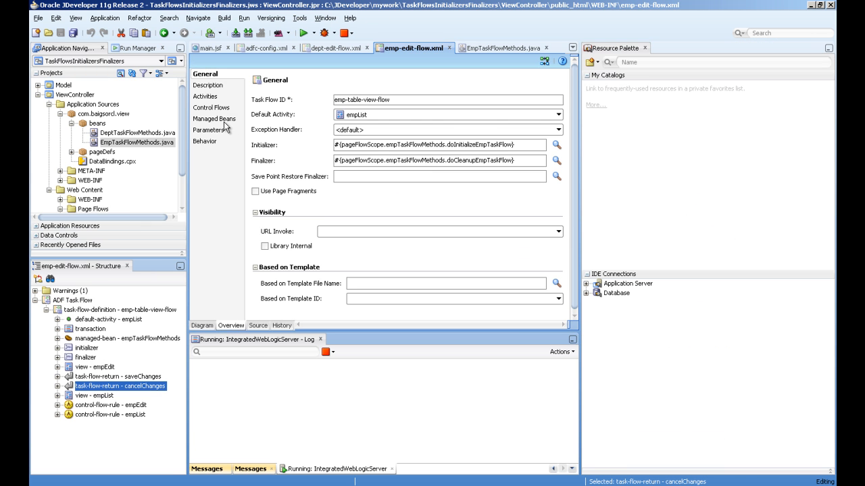
click(213, 119)
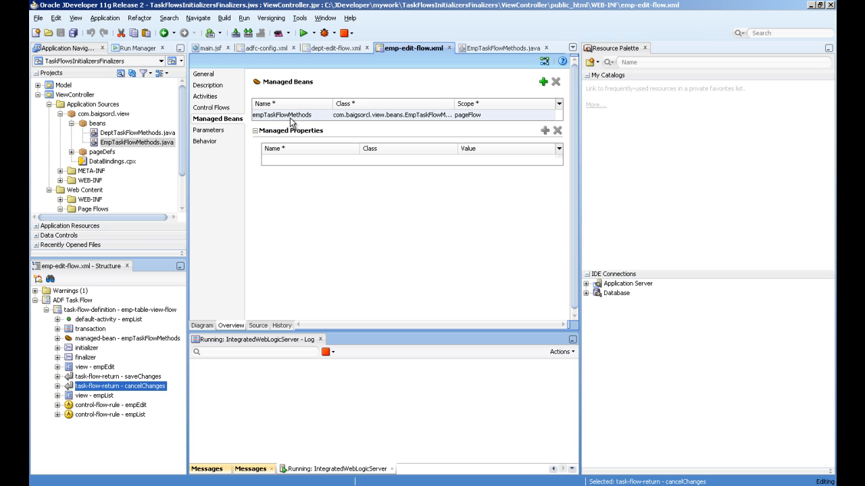
mouse_move(375, 121)
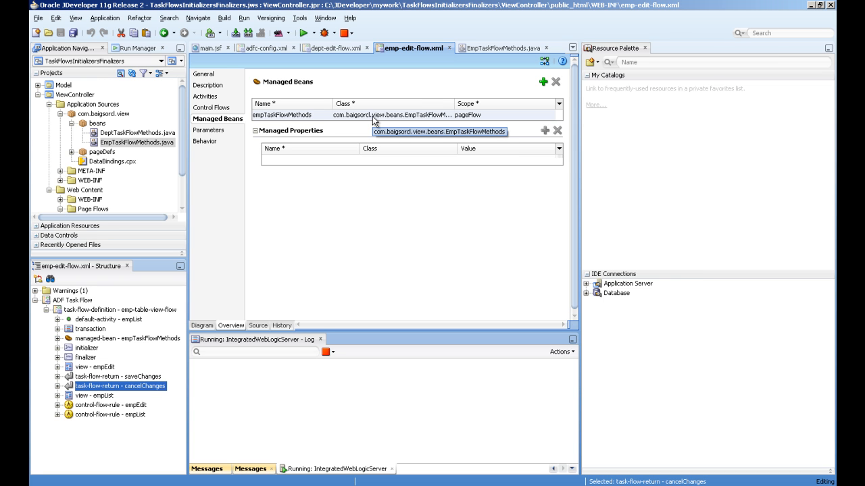
mouse_move(489, 124)
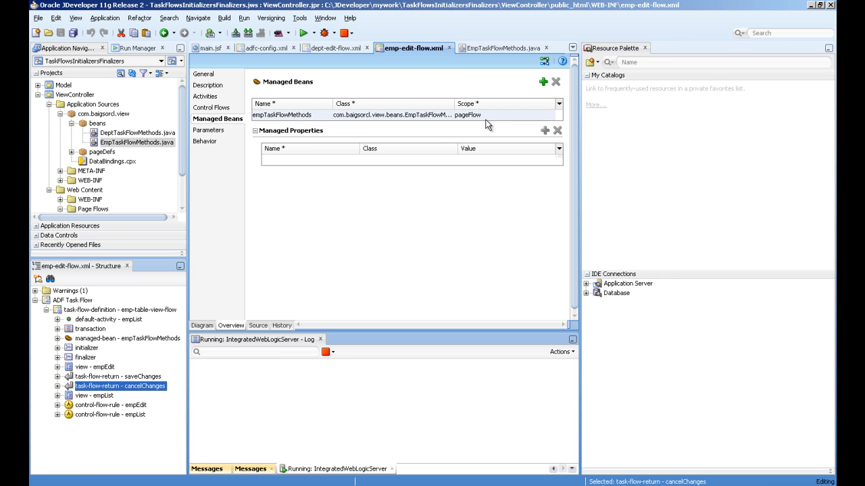
click(203, 73)
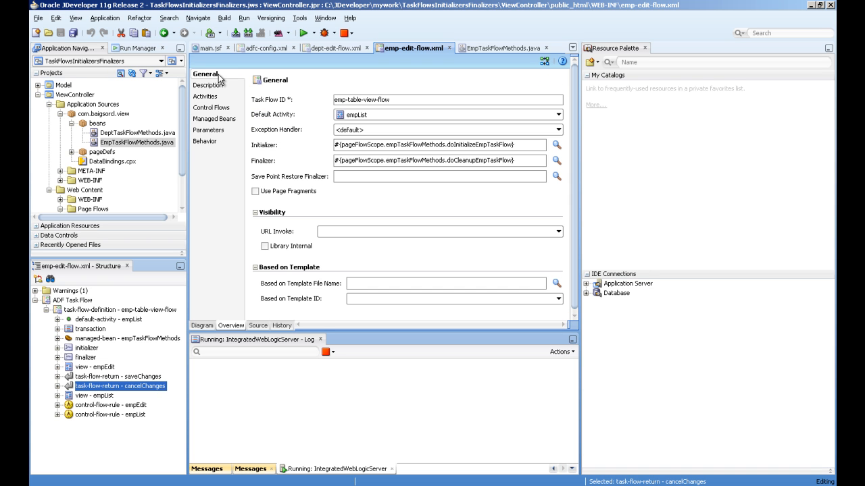
mouse_move(286, 146)
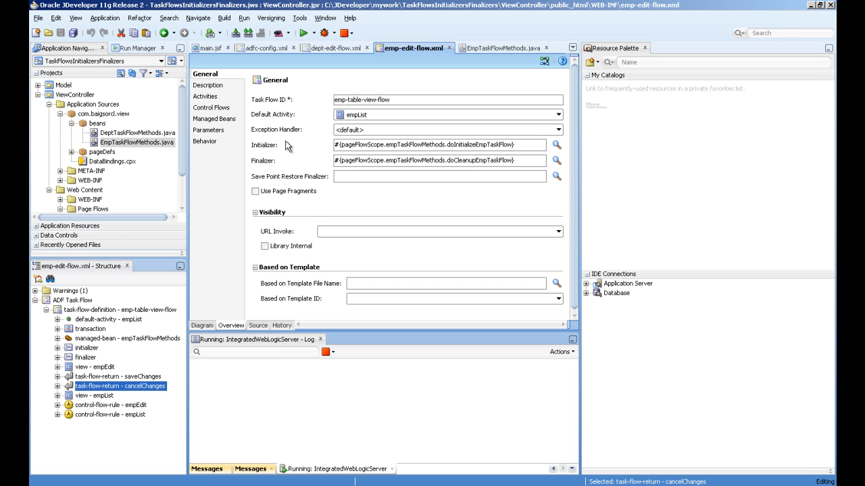
mouse_move(279, 168)
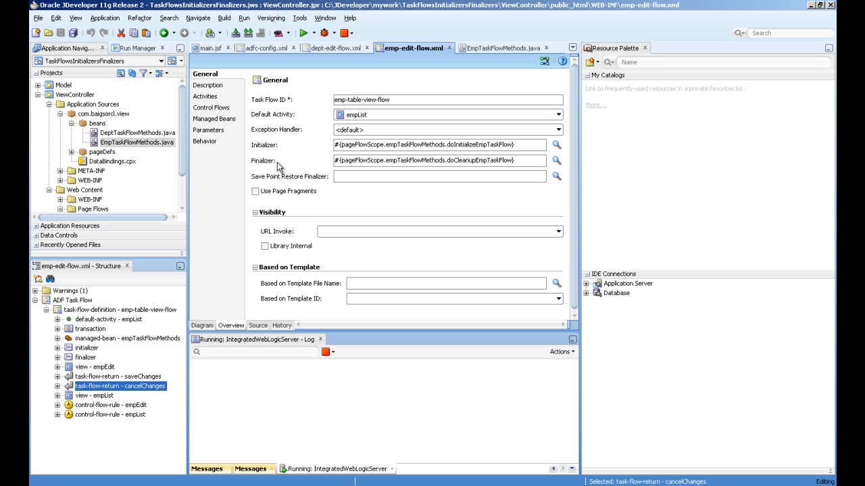
mouse_move(532, 146)
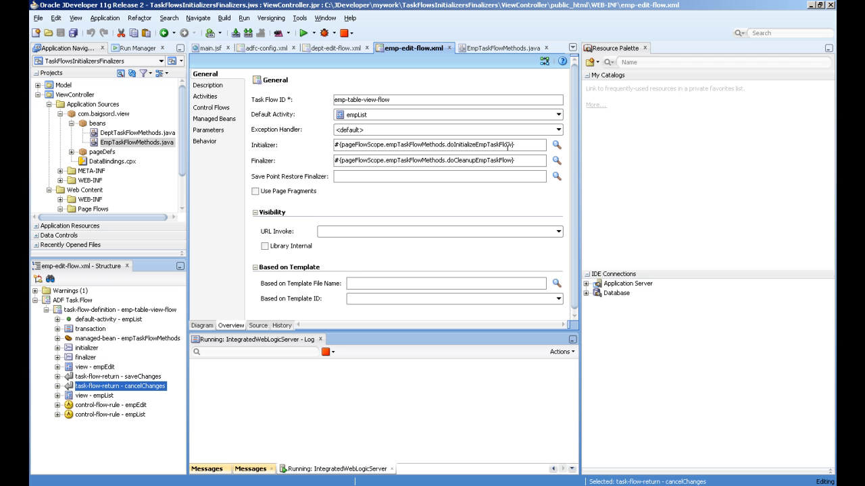
mouse_move(403, 159)
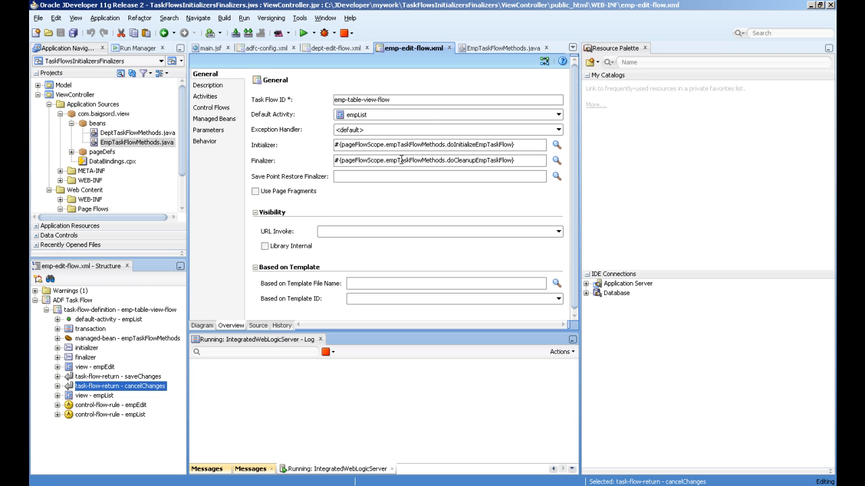
click(498, 47)
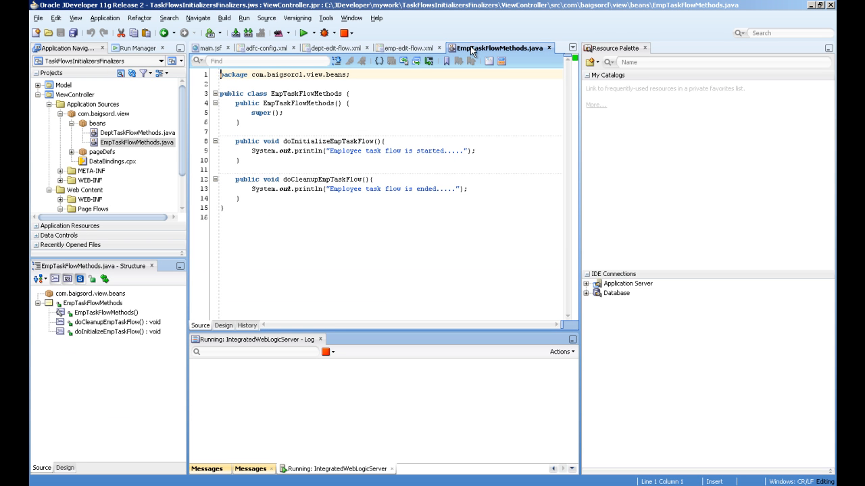
mouse_move(300, 139)
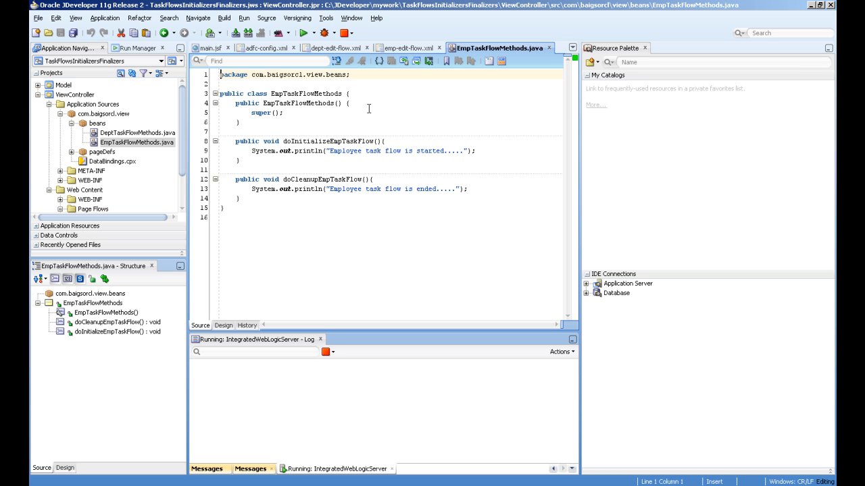
mouse_move(404, 47)
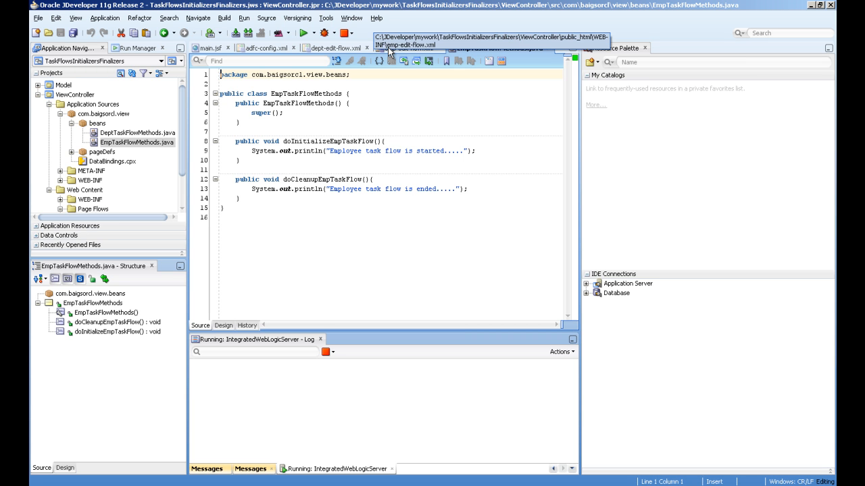
click(335, 48)
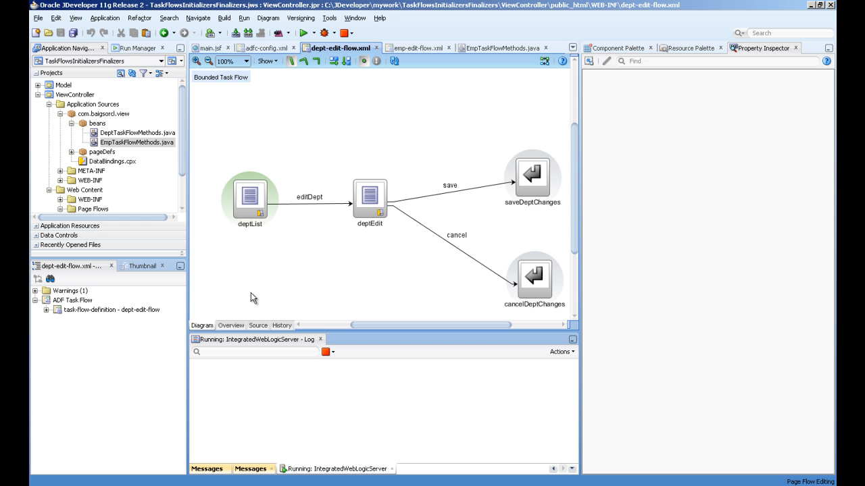
Step: Show dept-edit-flow's general settings with doInitializeDeptTaskFlow and doCleanupDeptTaskFlow expressions
click(230, 325)
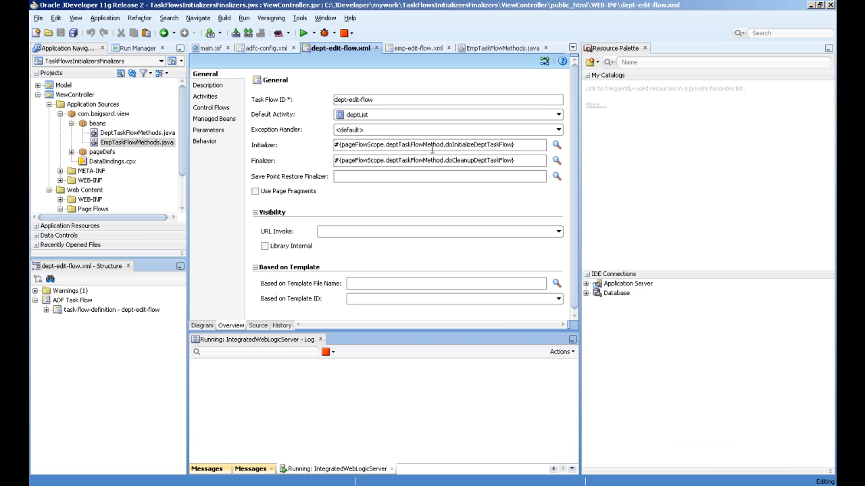
mouse_move(322, 100)
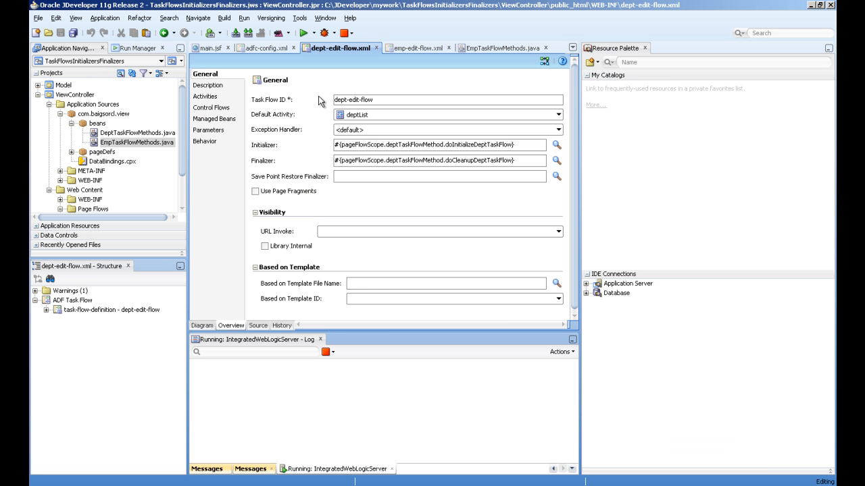
mouse_move(263, 48)
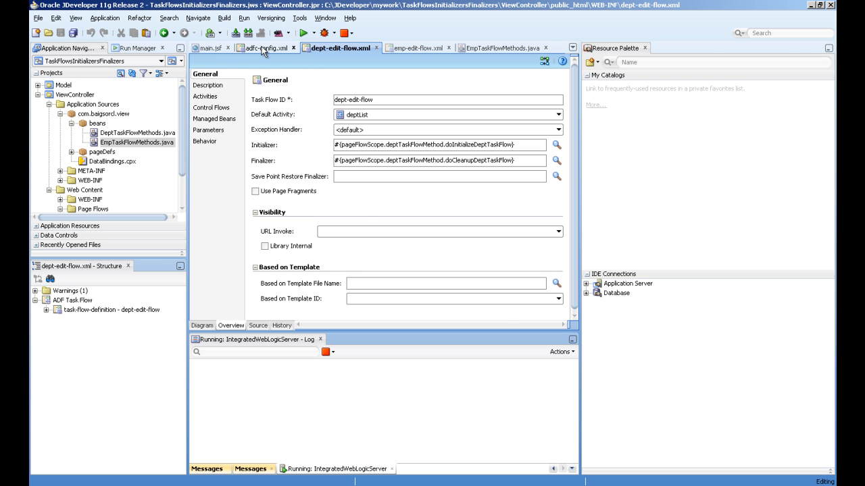
Step: Review the department task flow call in adfc-config set to run as an inline-popup dialog
click(265, 49)
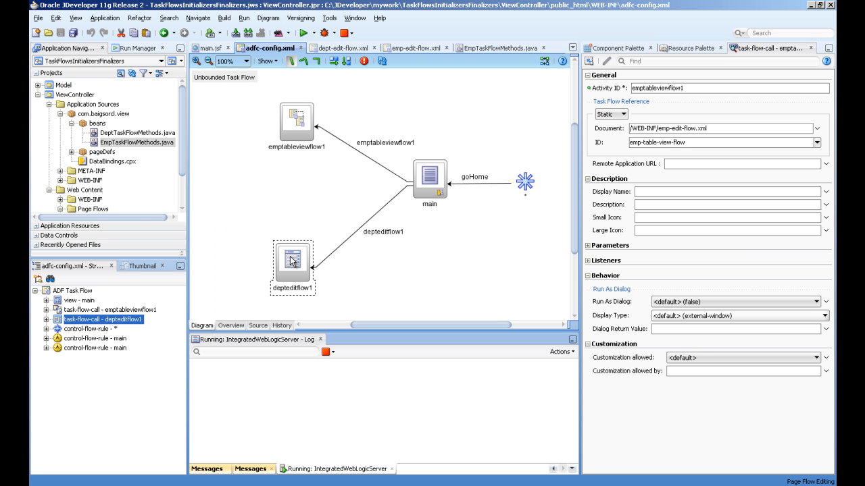
click(292, 263)
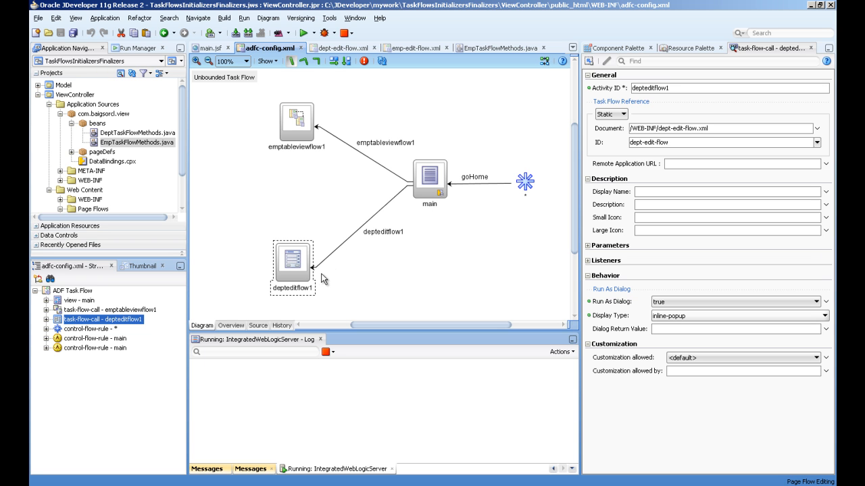
mouse_move(613, 291)
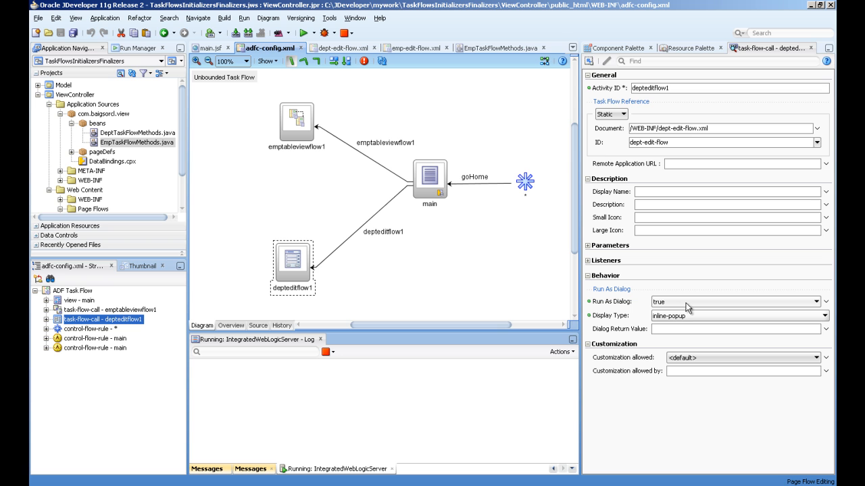
mouse_move(686, 322)
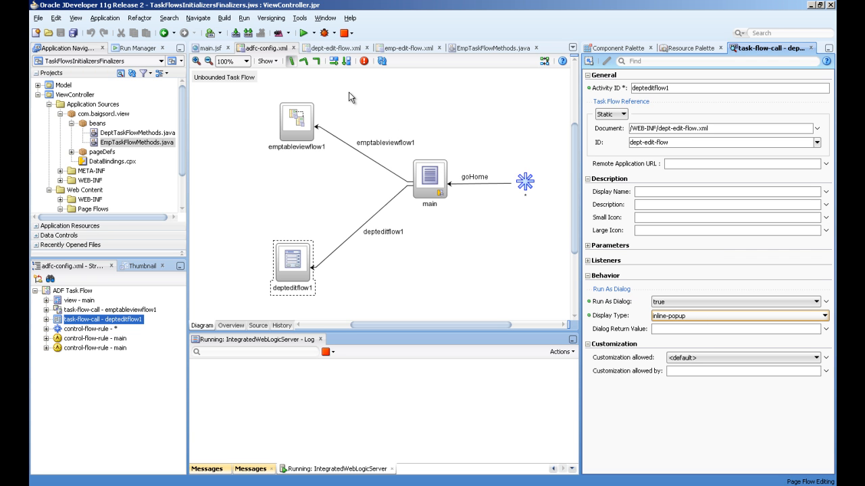
Step: Review main.jsf's Department (Run in Dialog) button: useWindow true, 400 by 400
click(210, 49)
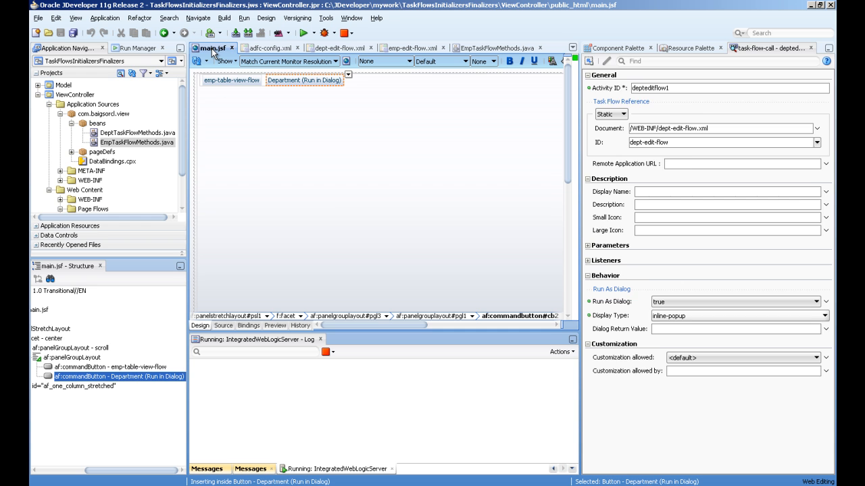
click(231, 80)
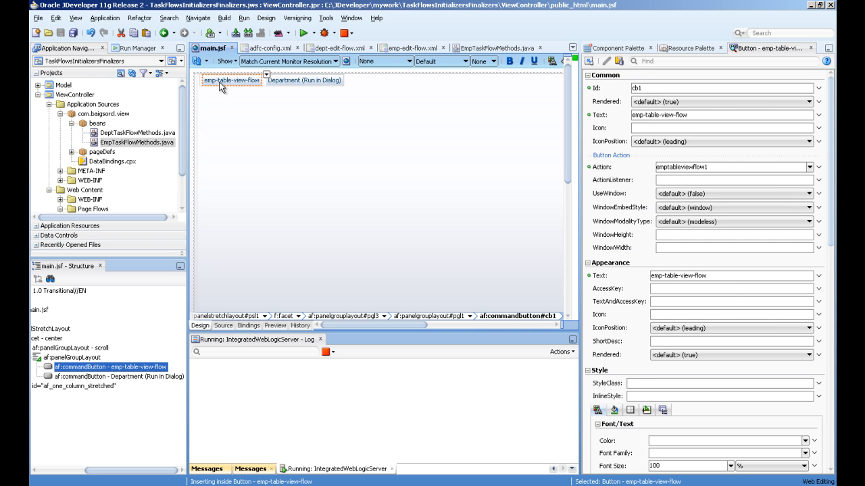
mouse_move(292, 84)
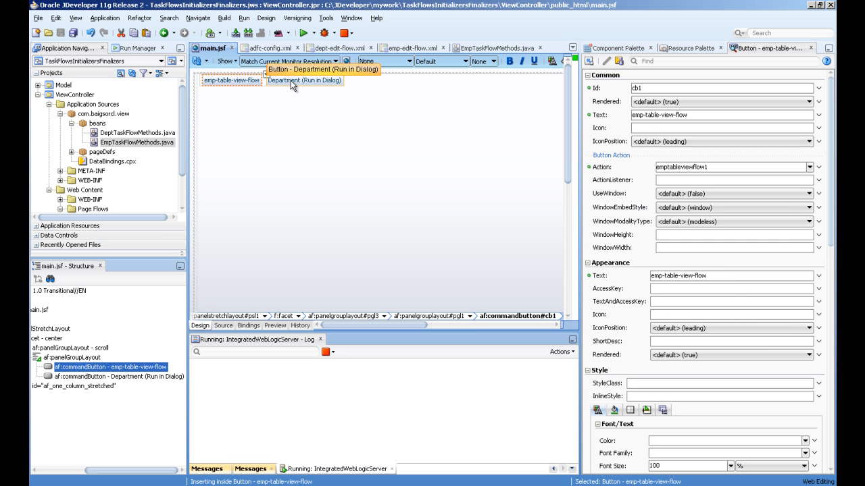
click(304, 81)
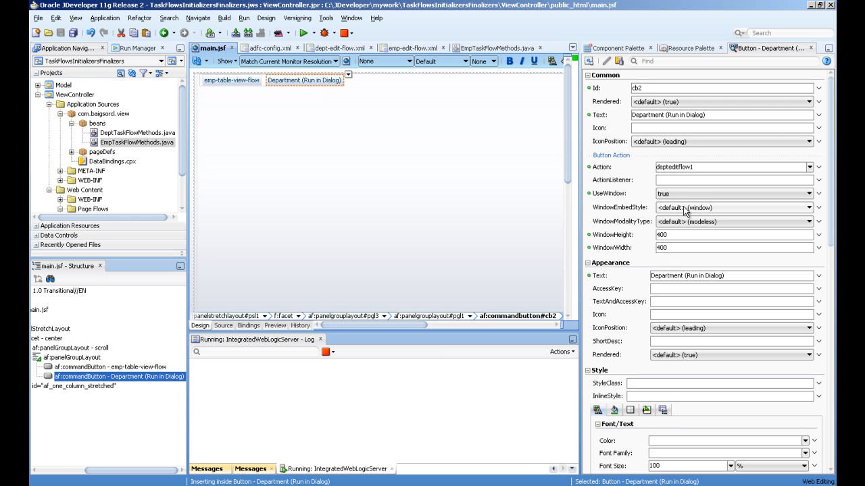
mouse_move(689, 197)
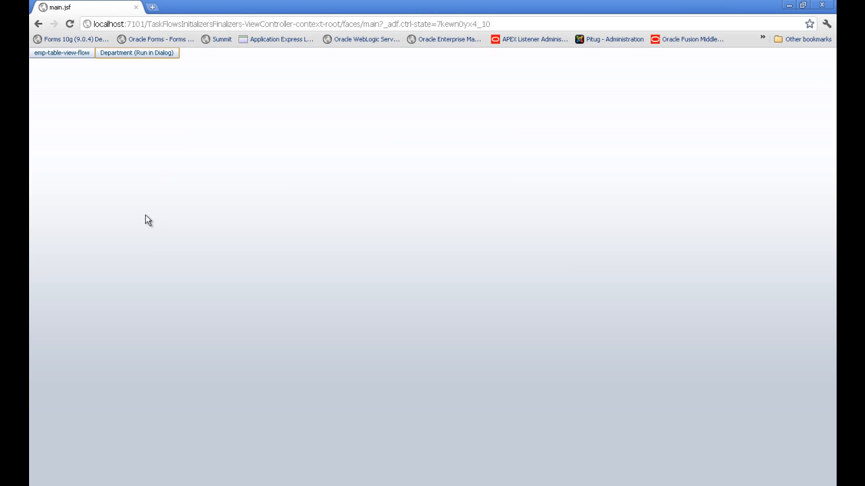
mouse_move(62, 53)
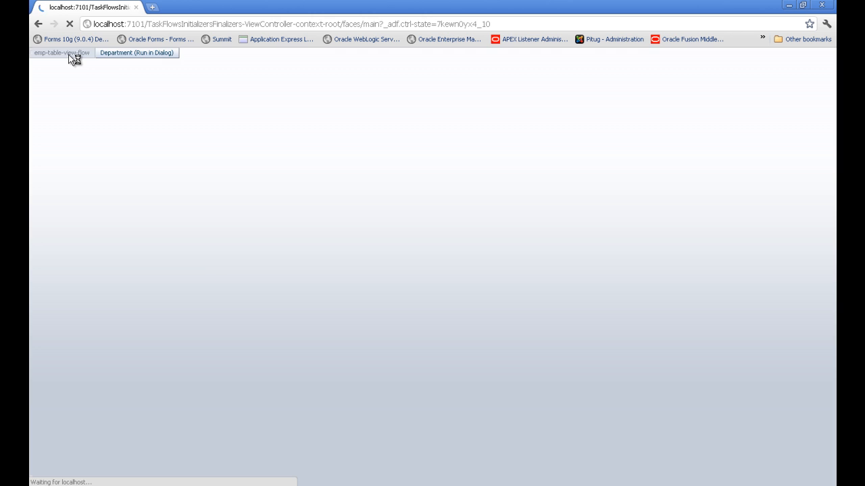
Step: Edit Bruce Ernst's salary through emp-table-view-flow and save, returning to the main page
click(62, 52)
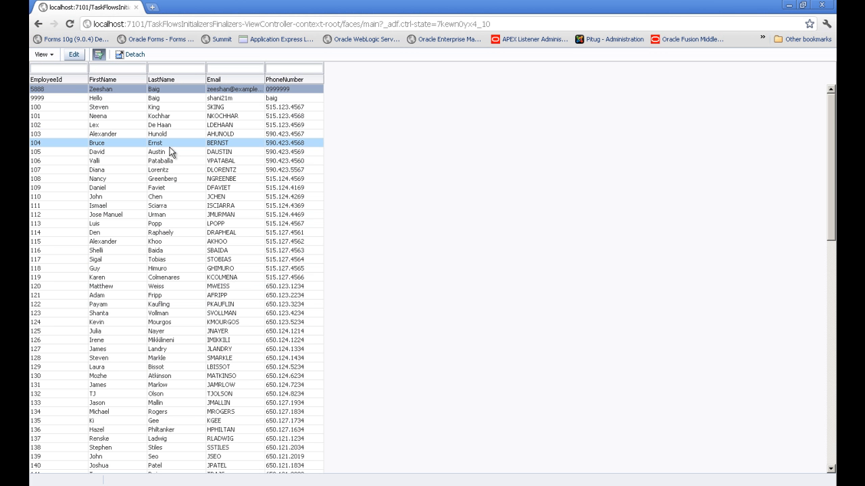
click(73, 54)
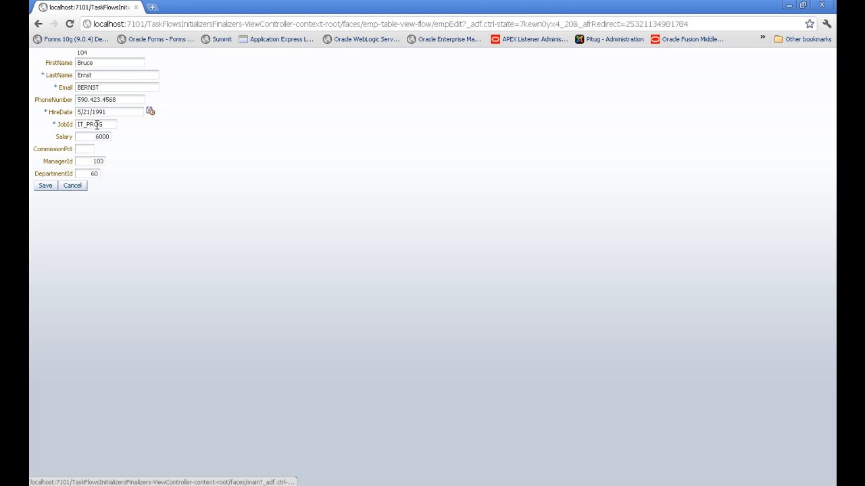
triple_click(91, 136)
text(6055)
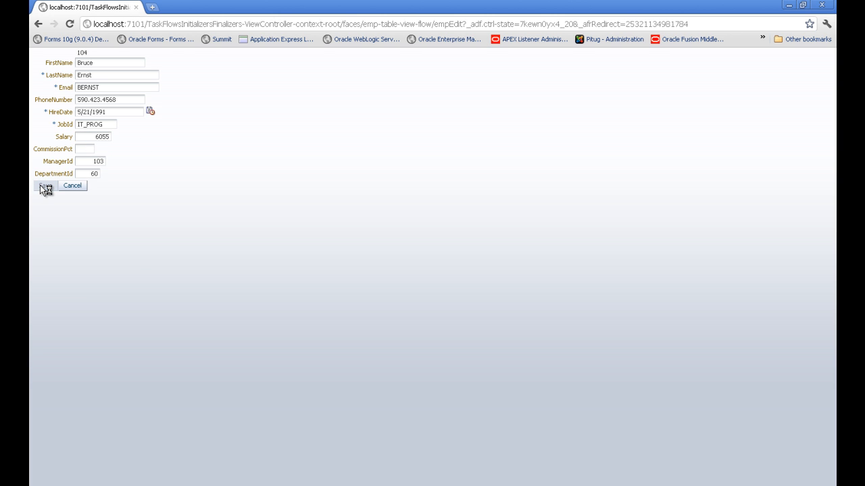
click(44, 186)
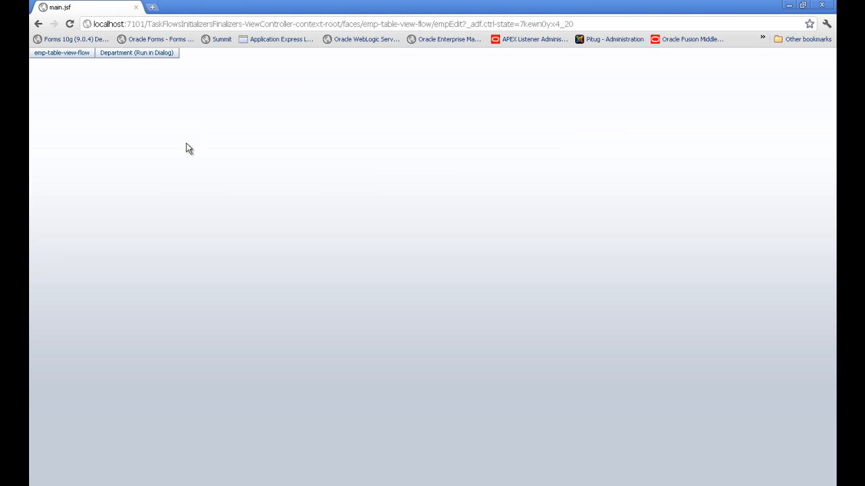
click(137, 53)
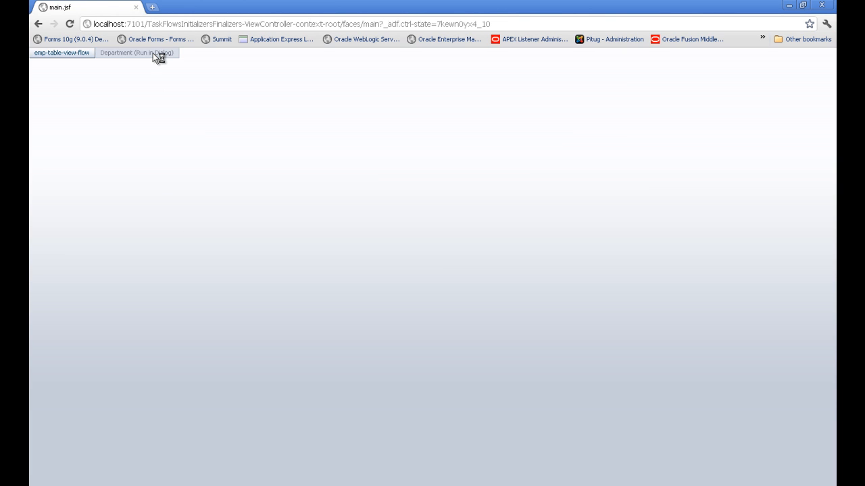
click(137, 53)
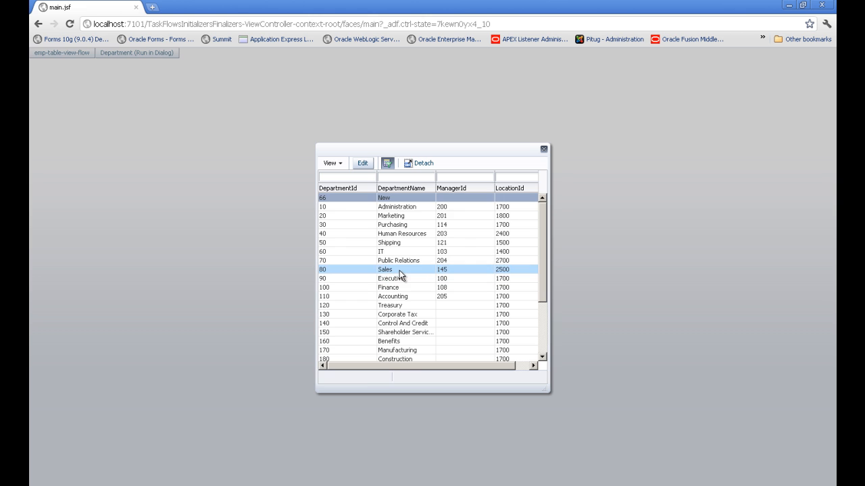
click(397, 207)
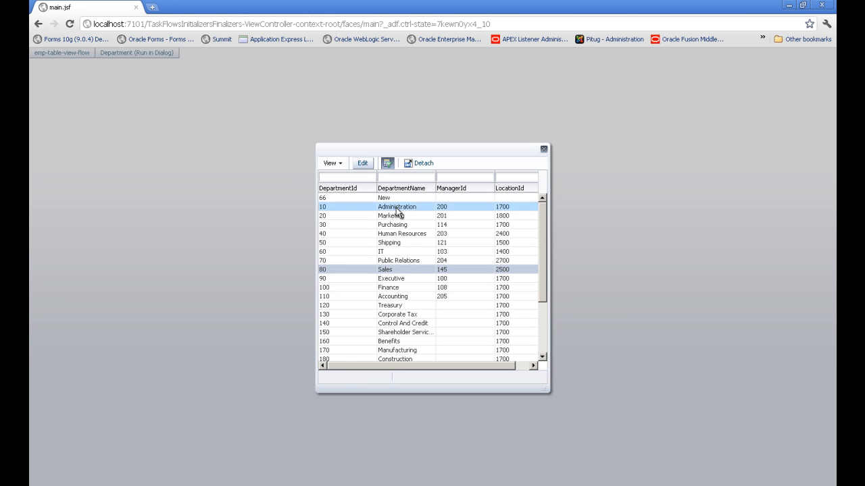
click(362, 162)
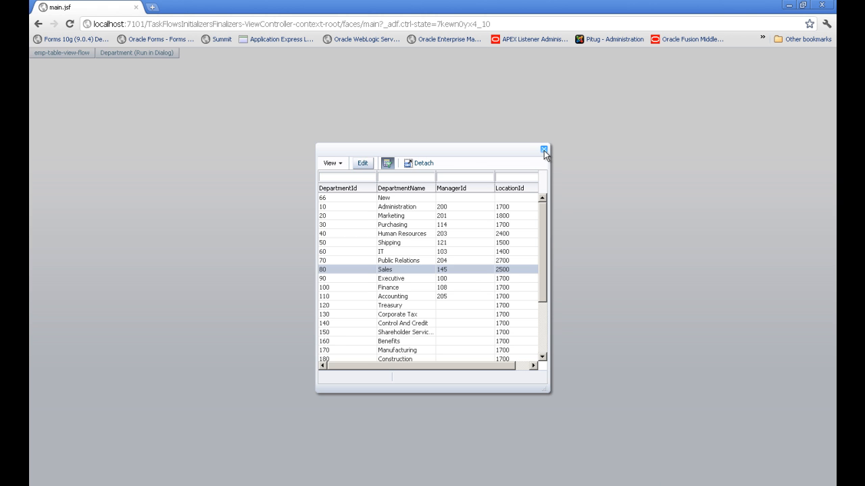
click(543, 148)
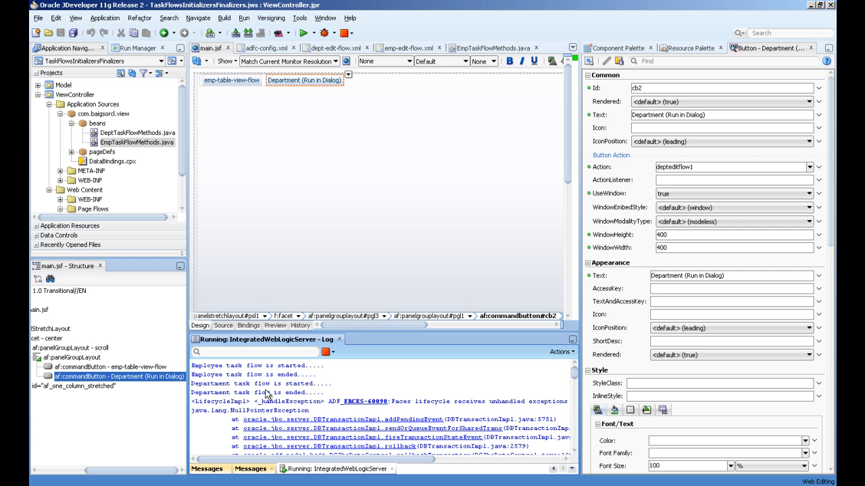
mouse_move(251, 395)
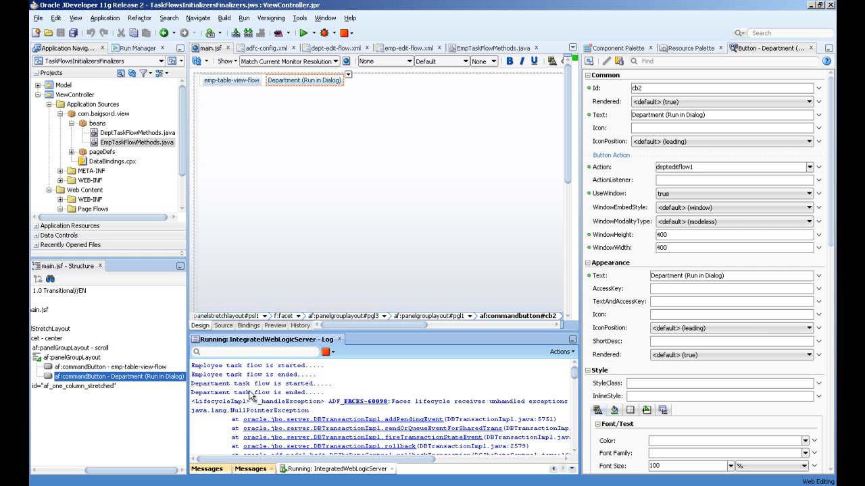
click(257, 391)
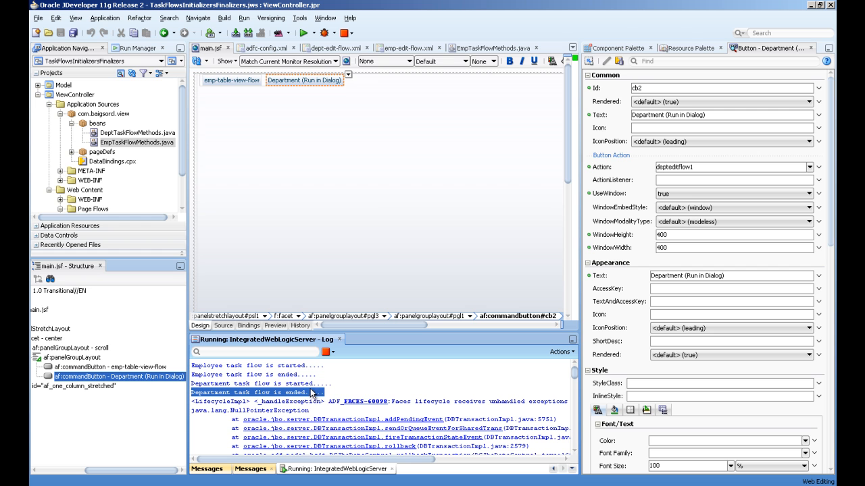
mouse_move(223, 416)
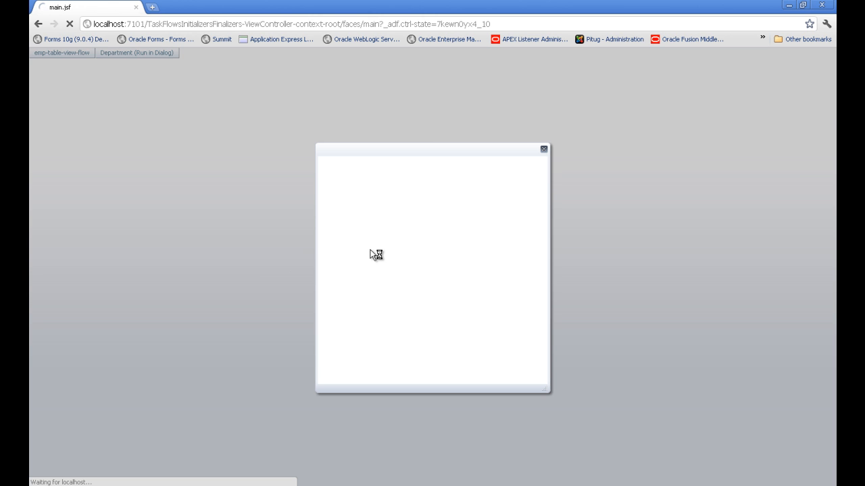
mouse_move(385, 250)
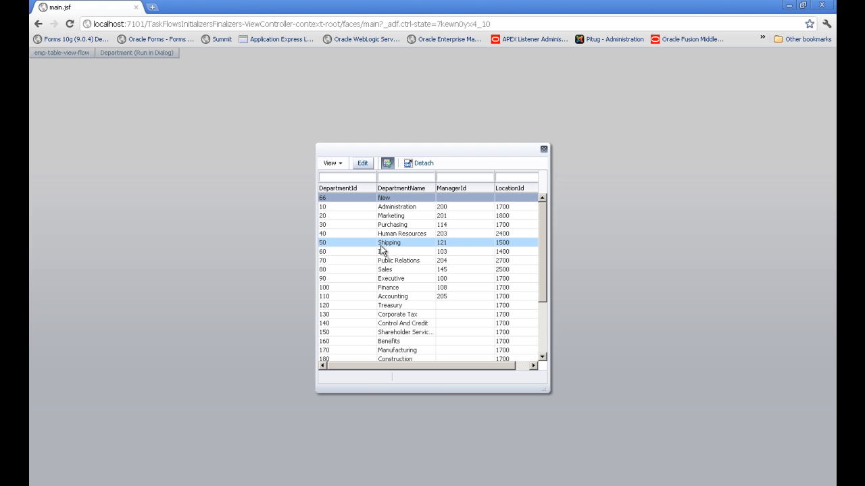
Step: Edit the Shipping department in the popup dialog and save it, returning to the main page
click(362, 162)
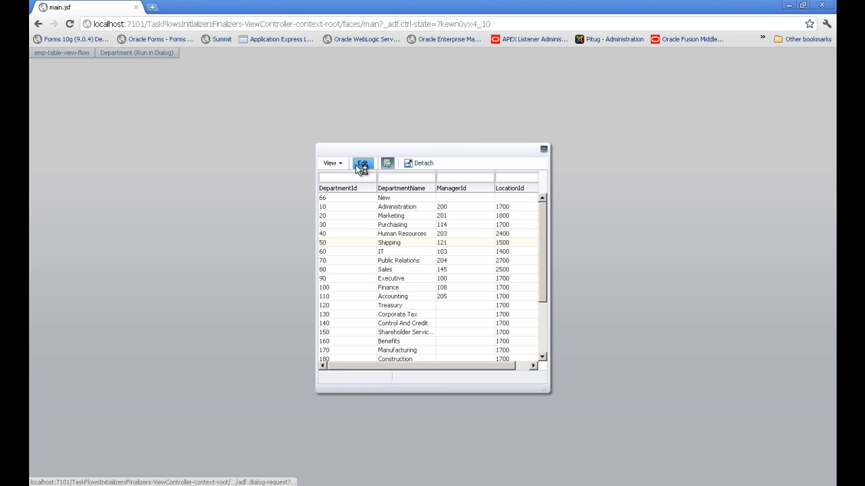
click(362, 162)
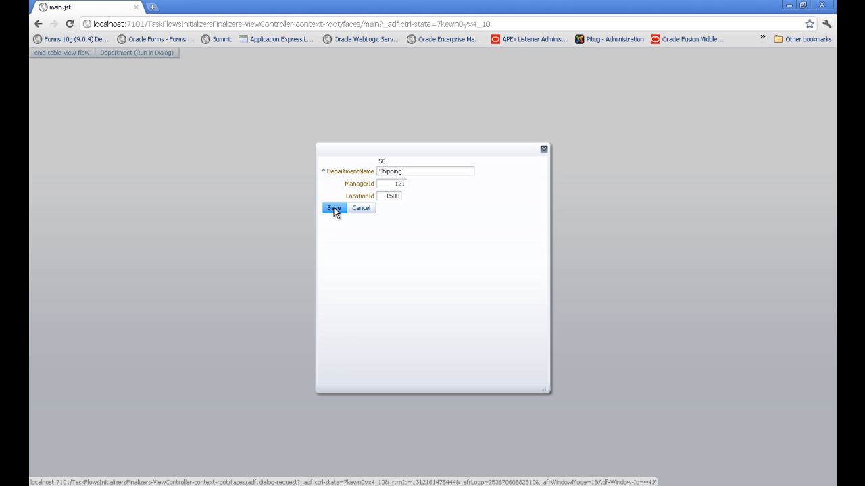
click(334, 208)
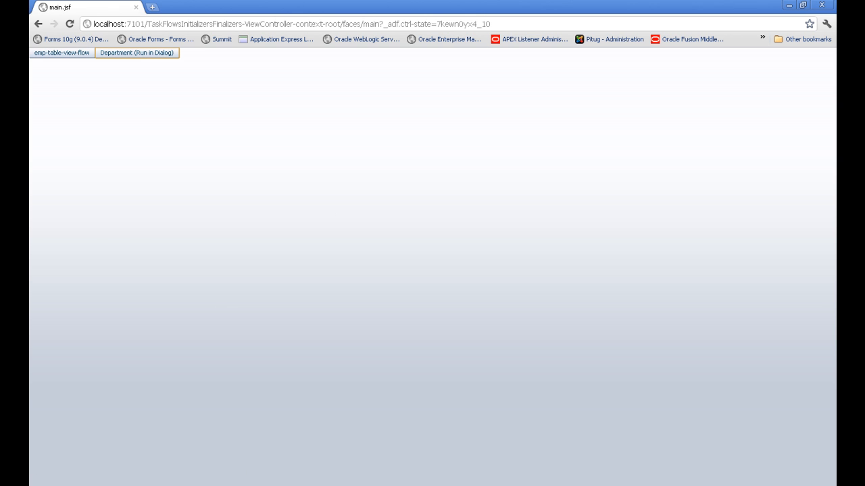